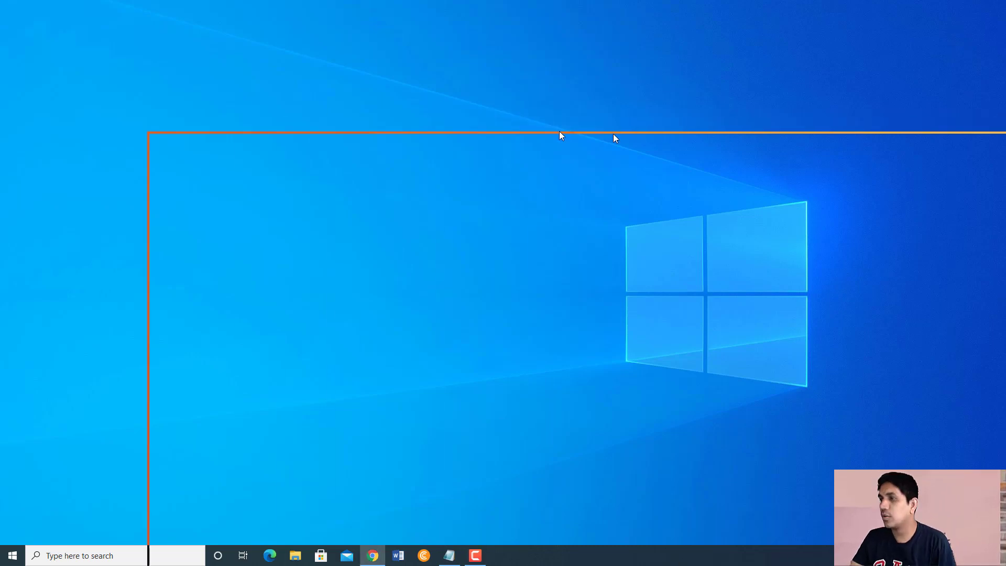
Bring up the browser showing the Smart Hub Manager home page at 192.168.1.254.
{"action": "left_click", "coordinate": [371, 556]}
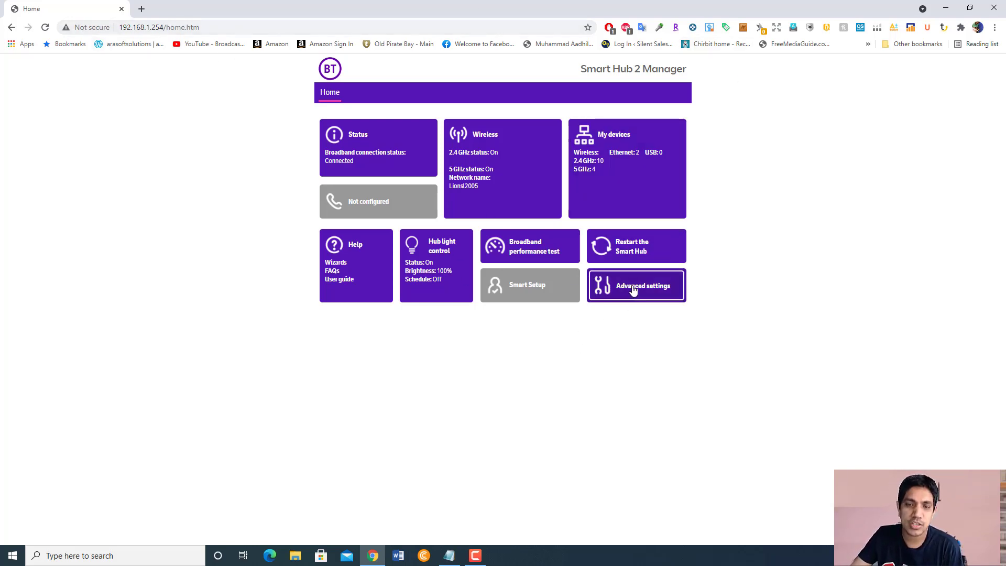
Reach the Firewall port forwarding page via Advanced settings.
{"action": "left_click", "coordinate": [636, 285]}
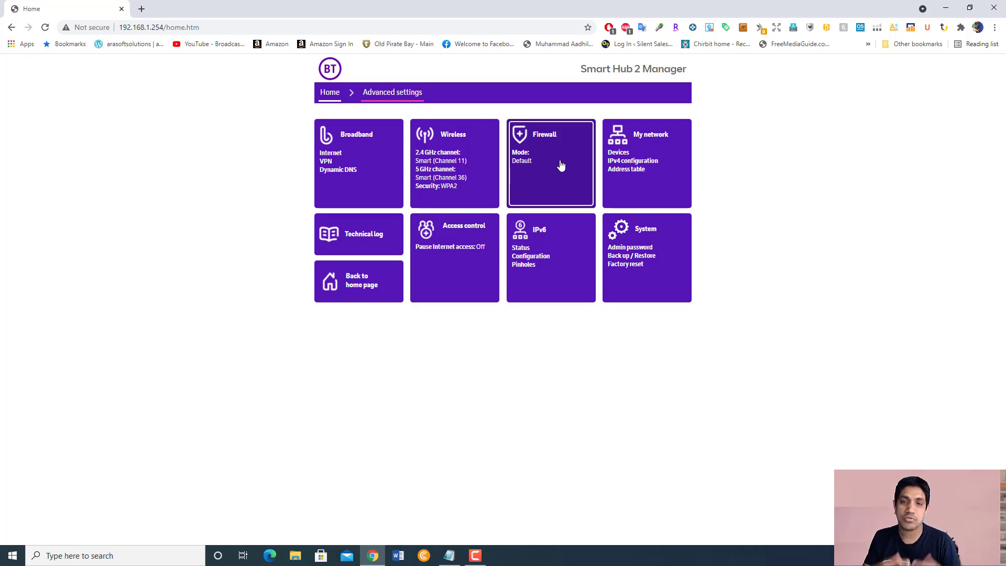
{"action": "mouse_move", "coordinate": [589, 313]}
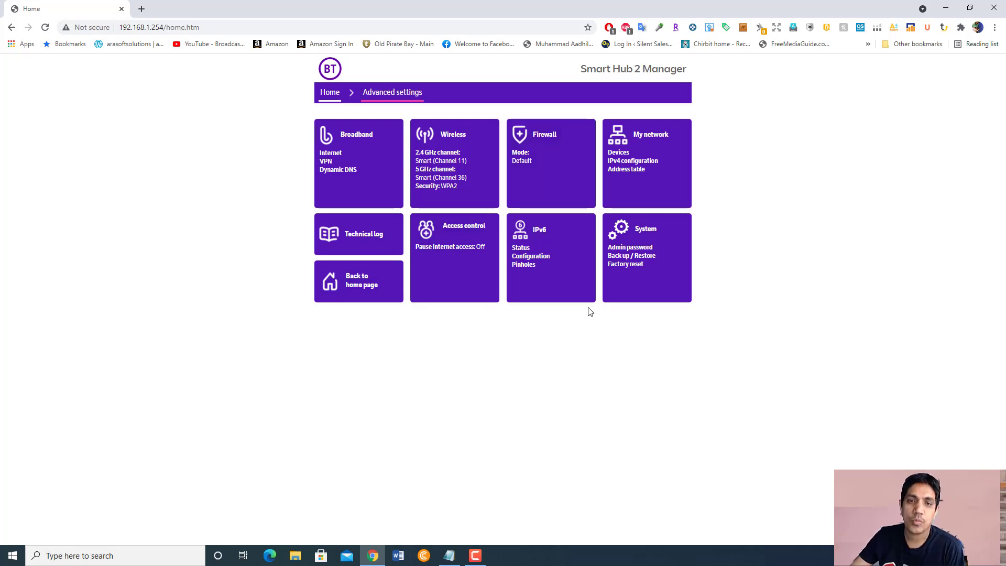
{"action": "mouse_move", "coordinate": [507, 196]}
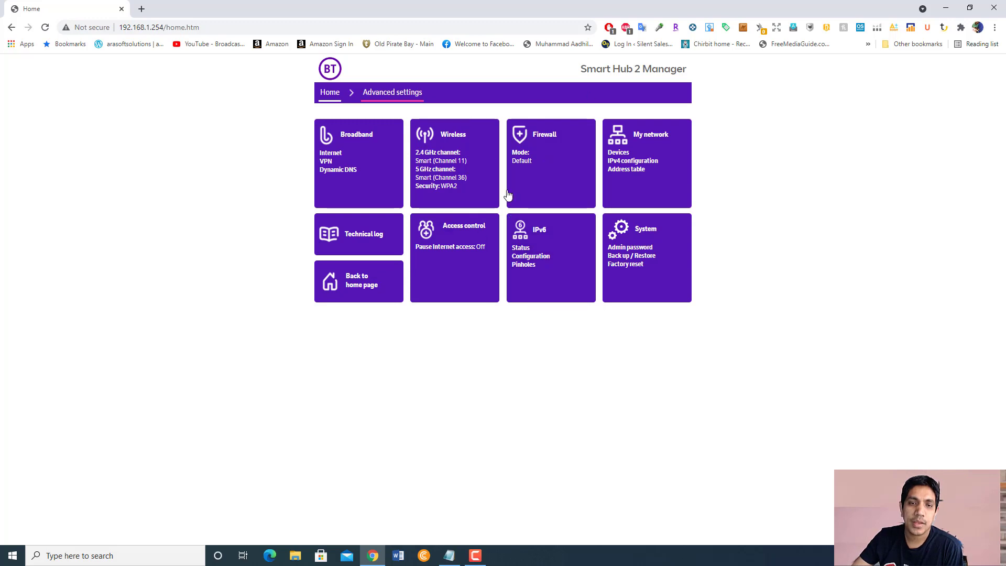
{"action": "left_click", "coordinate": [550, 162]}
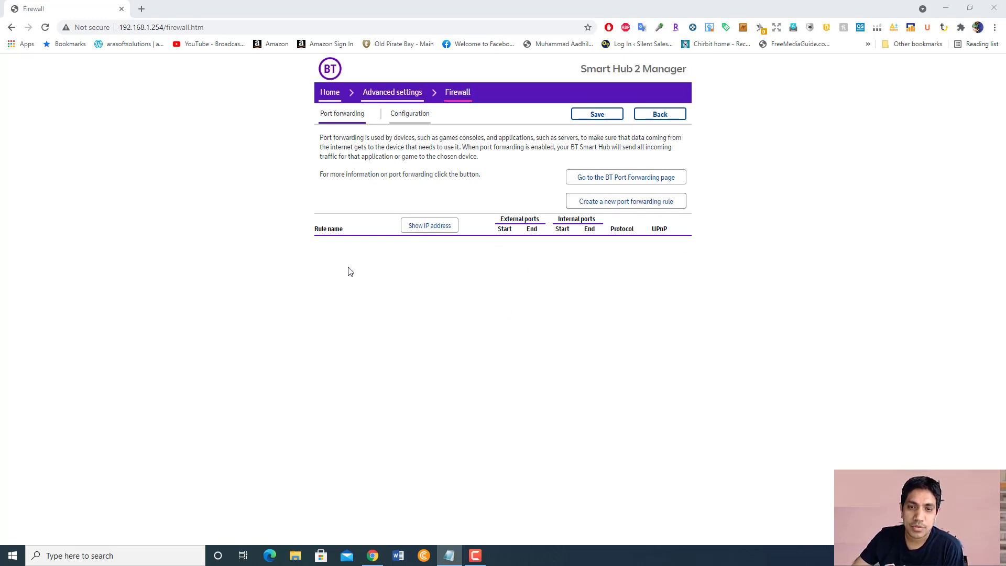
{"action": "mouse_move", "coordinate": [395, 269]}
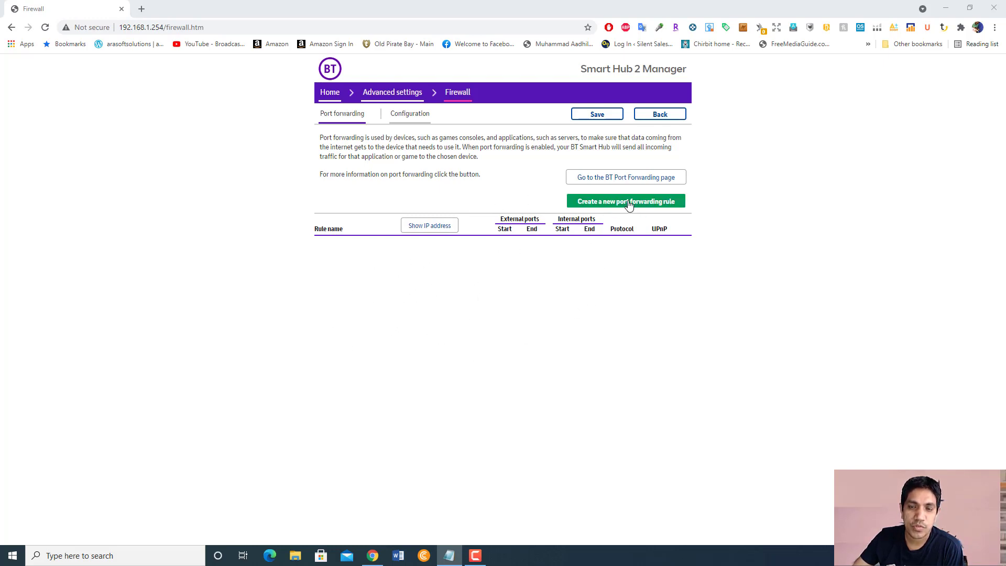
Create a new port forwarding rule named 'Helium Miner' and move to its device field.
{"action": "left_click", "coordinate": [626, 201]}
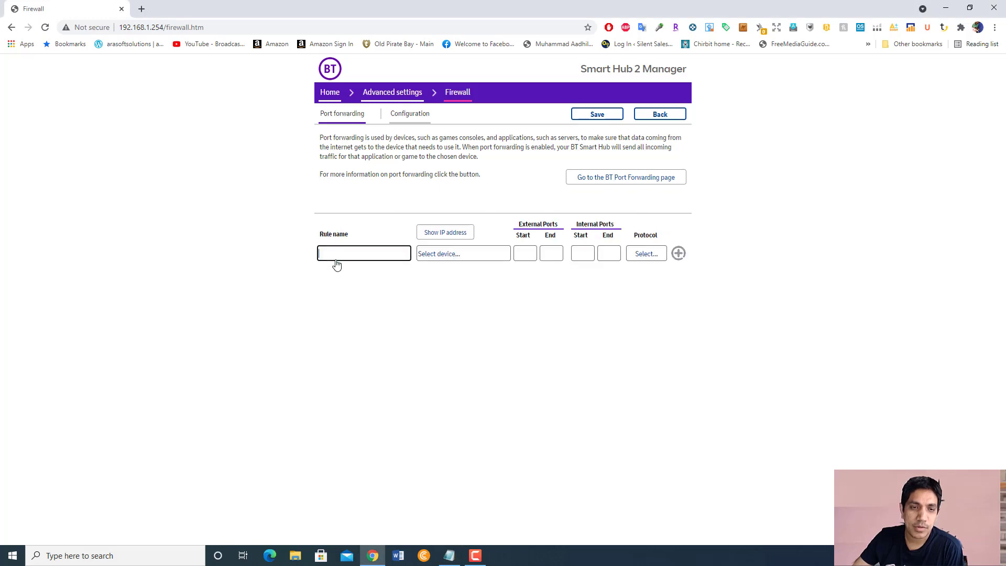
{"action": "type", "text": "Heluim Mine"}
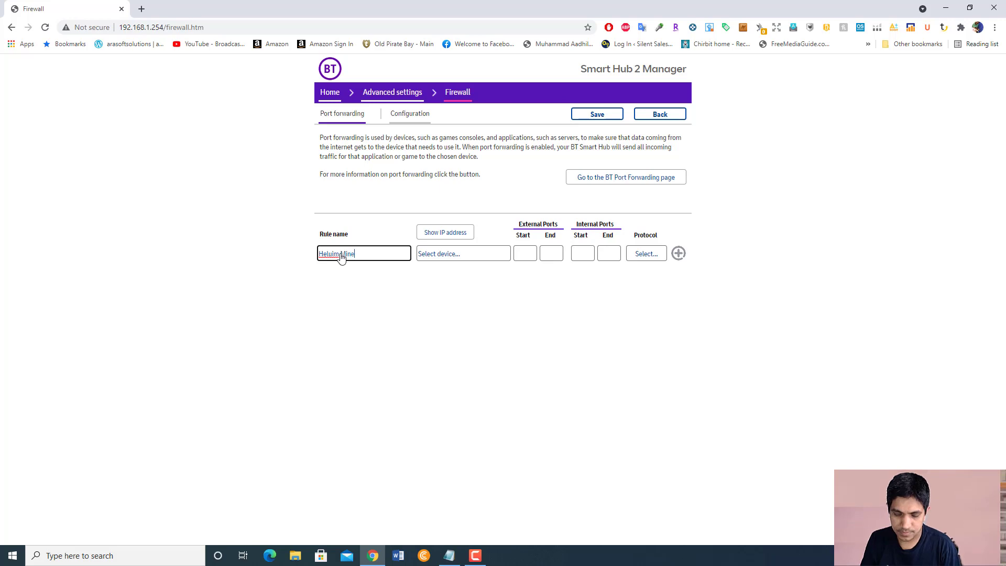
{"action": "left_click", "coordinate": [463, 252]}
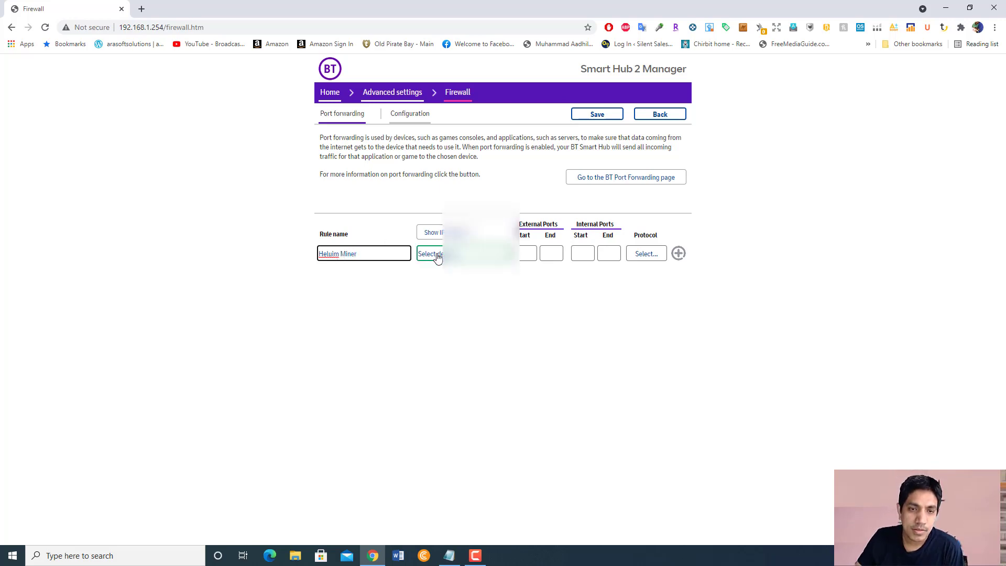
Choose the Helium hotspot from the device list as the rule's target and set it.
{"action": "left_click", "coordinate": [428, 253]}
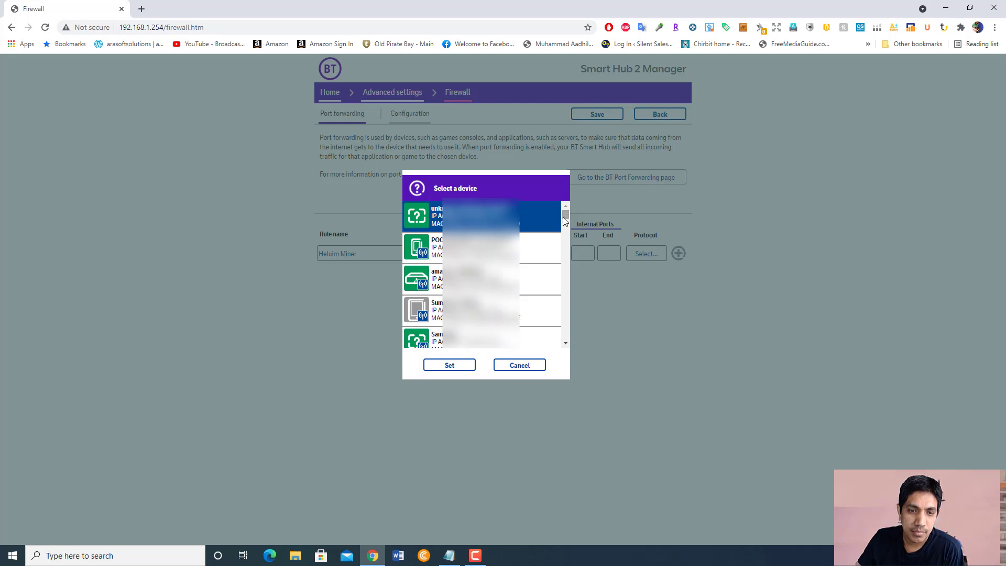
{"action": "scroll", "scroll_direction": "down", "scroll_amount": 3}
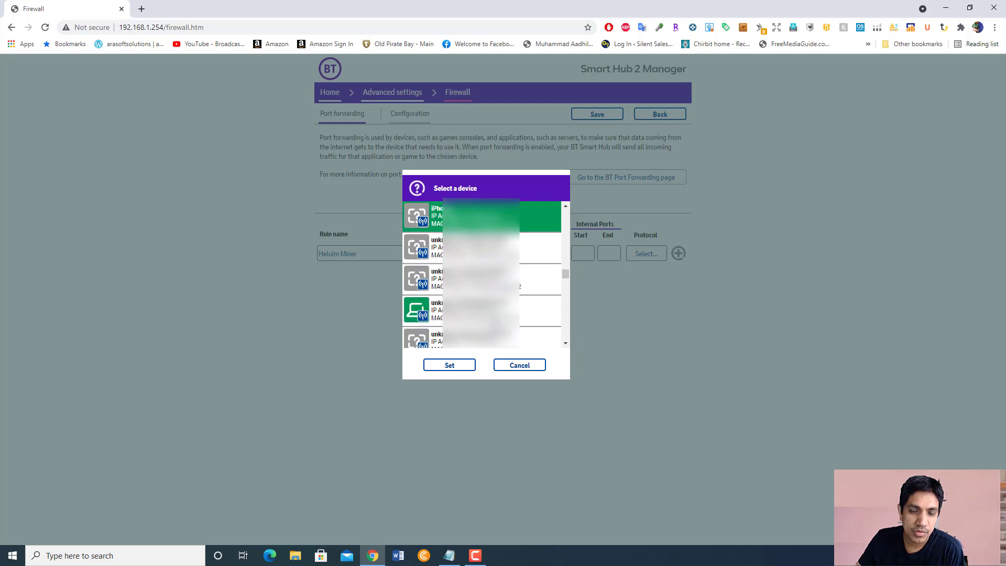
{"action": "scroll", "scroll_direction": "down", "scroll_amount": 3}
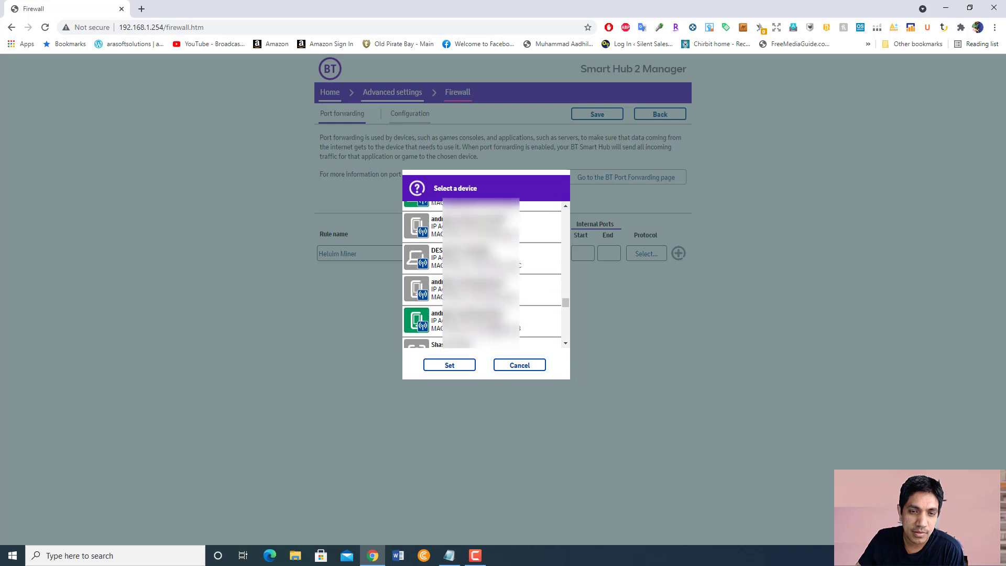
{"action": "scroll", "scroll_direction": "down", "scroll_amount": 3}
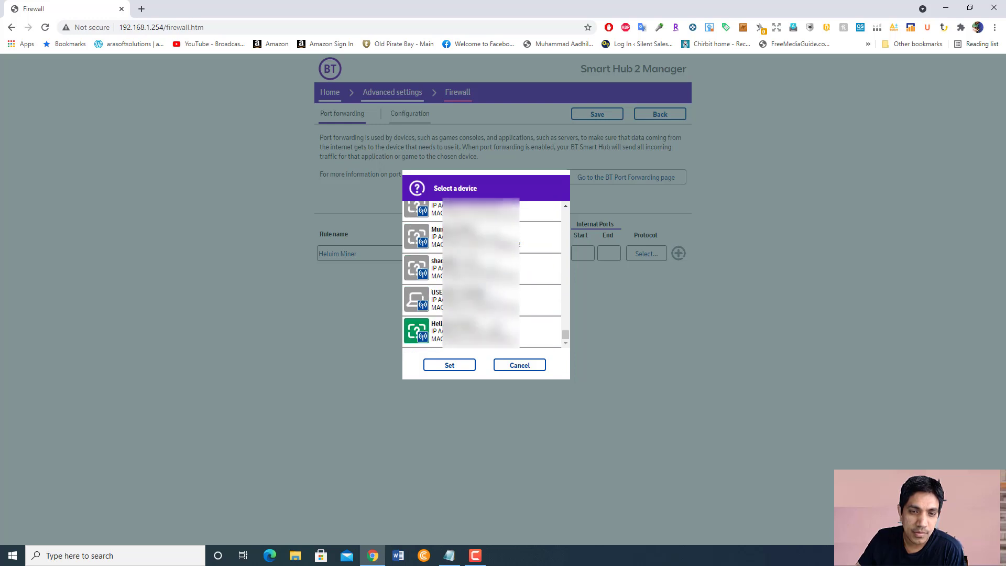
{"action": "left_click", "coordinate": [481, 331]}
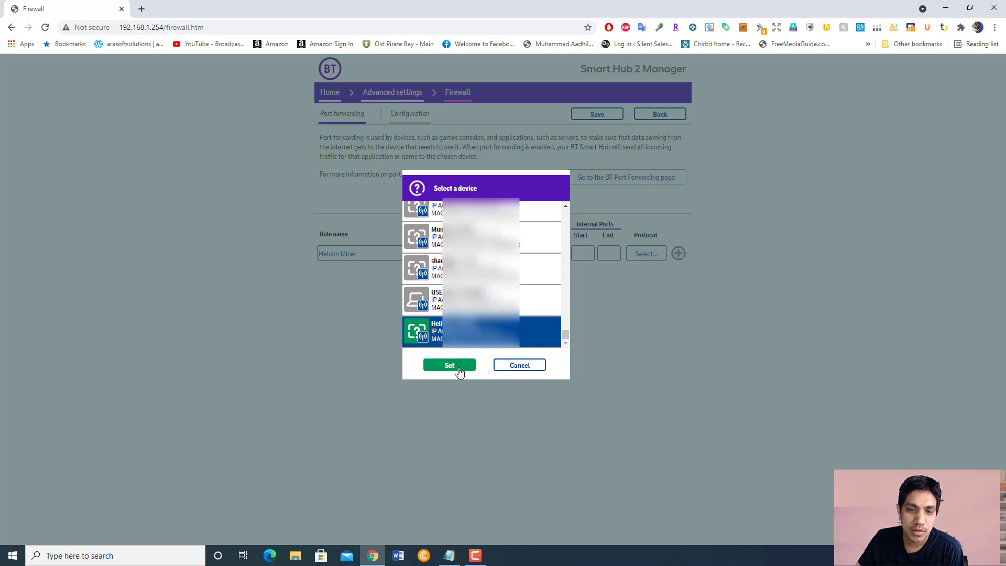
{"action": "left_click", "coordinate": [450, 365]}
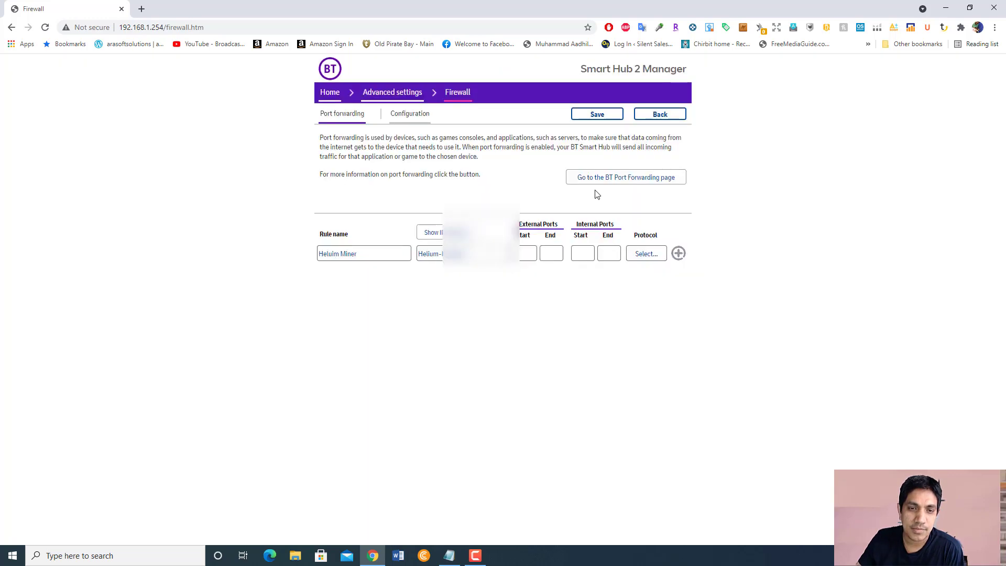
{"action": "mouse_move", "coordinate": [324, 310]}
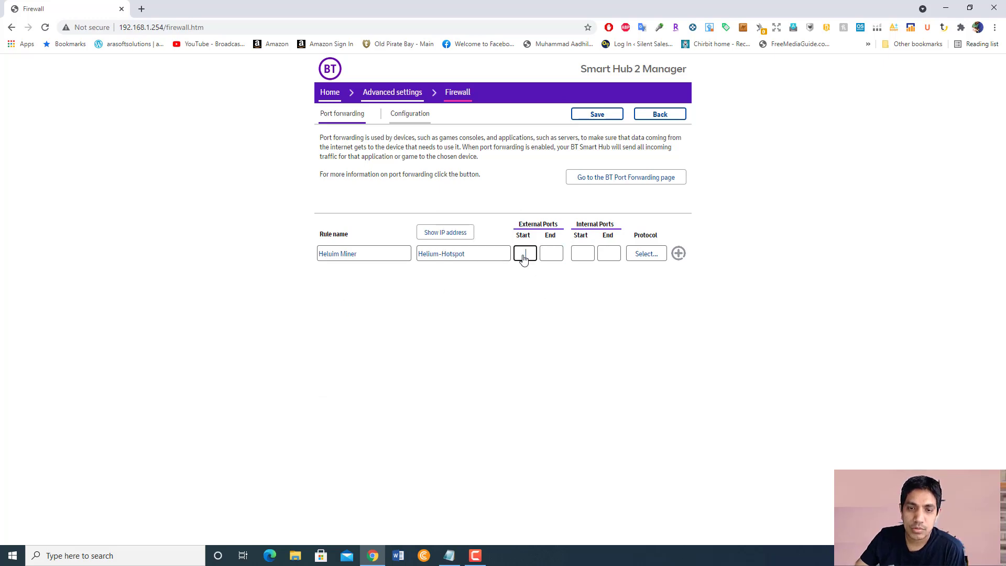
Set external and internal ports to 44158 and the protocol to TCP/UDP.
{"action": "left_click", "coordinate": [525, 253]}
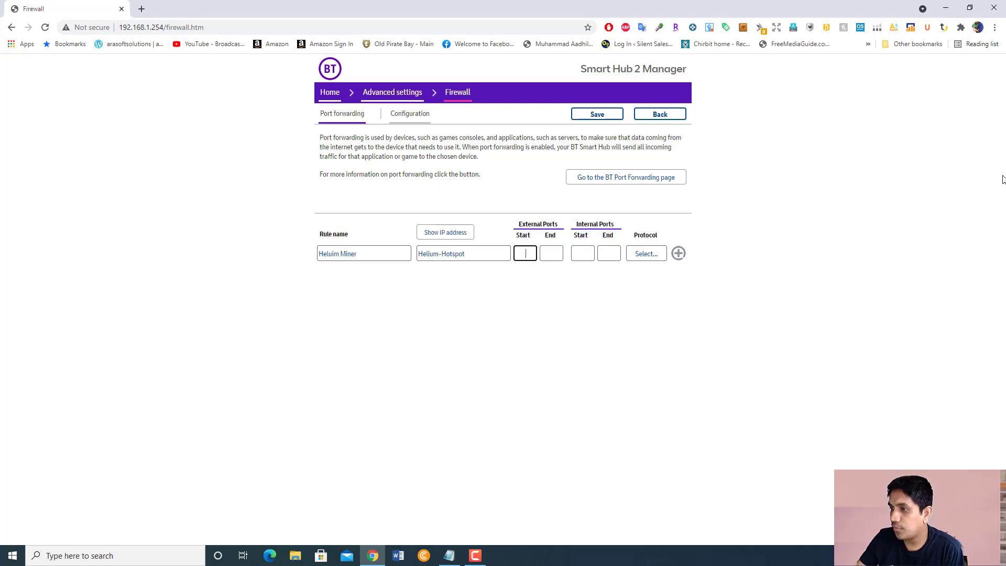
{"action": "type", "text": "44158"}
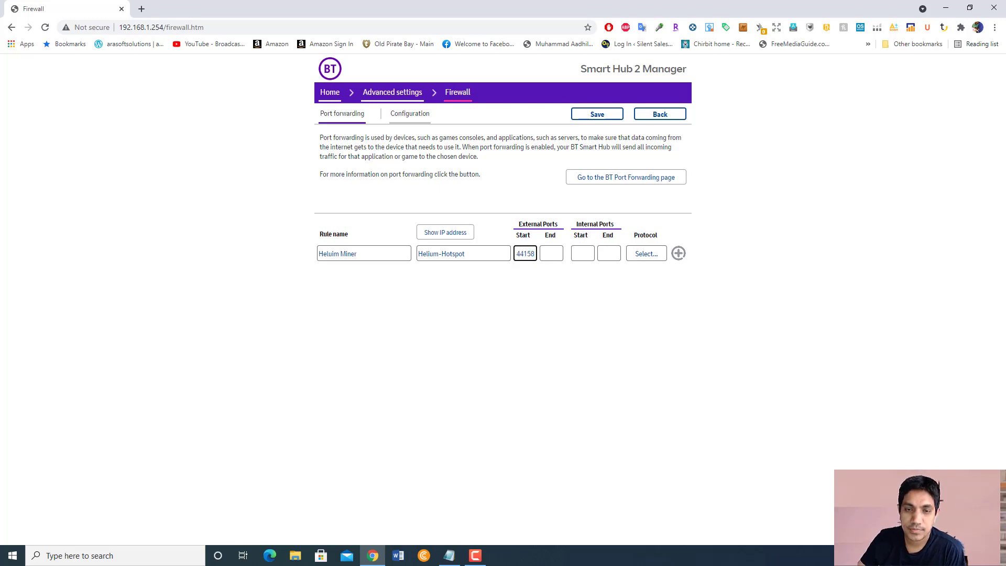
{"action": "left_click", "coordinate": [550, 252]}
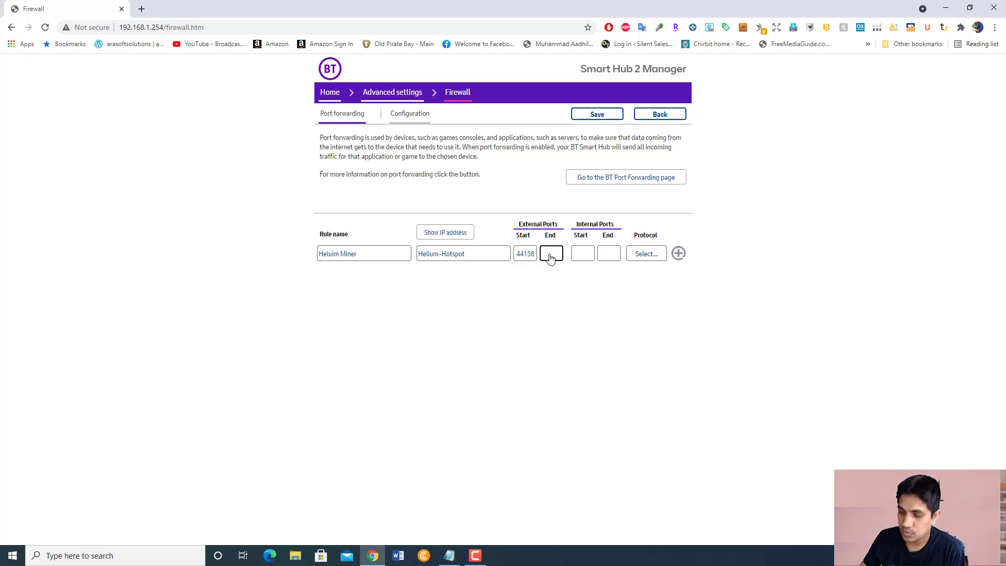
{"action": "type", "text": "44158"}
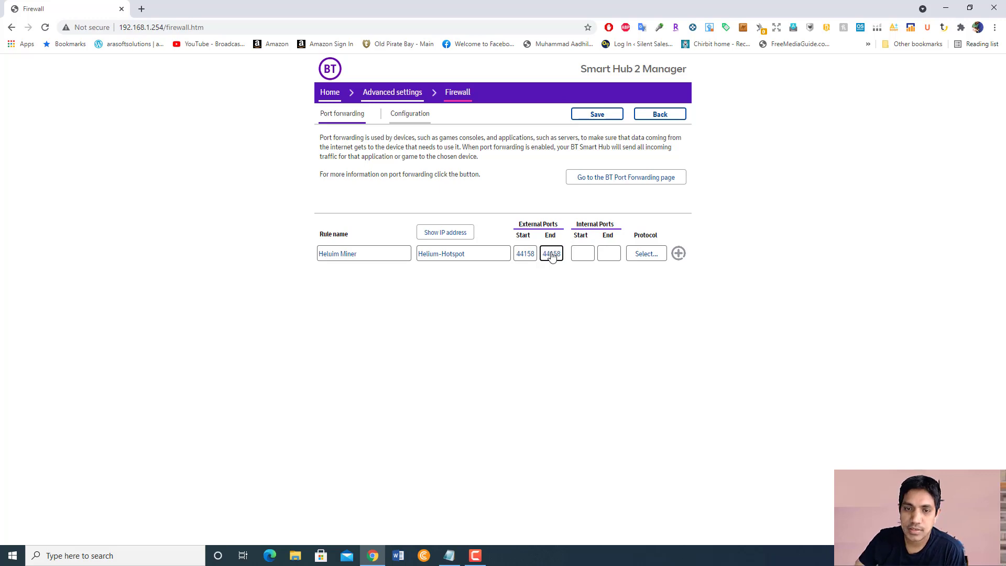
{"action": "mouse_move", "coordinate": [574, 270]}
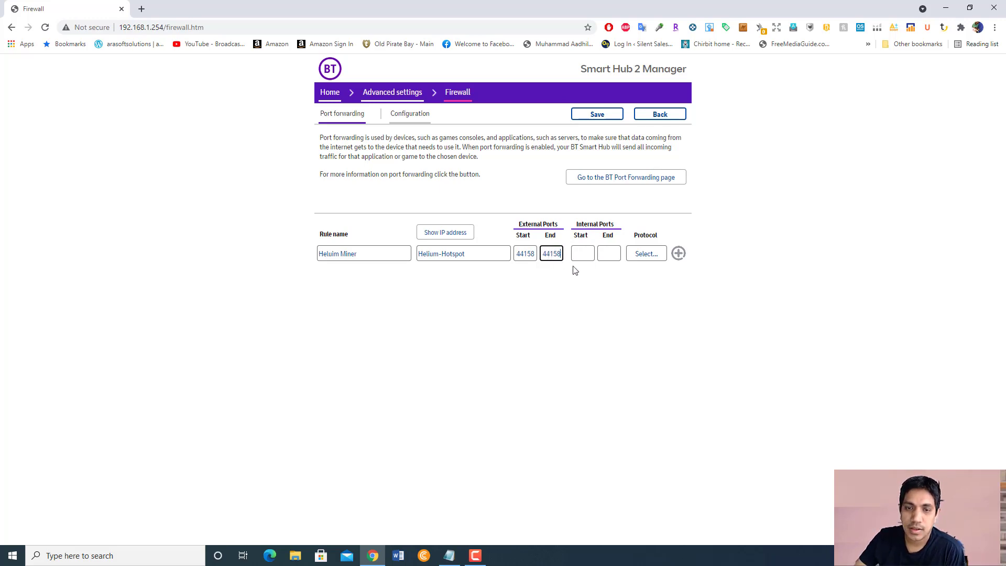
{"action": "left_click", "coordinate": [581, 253]}
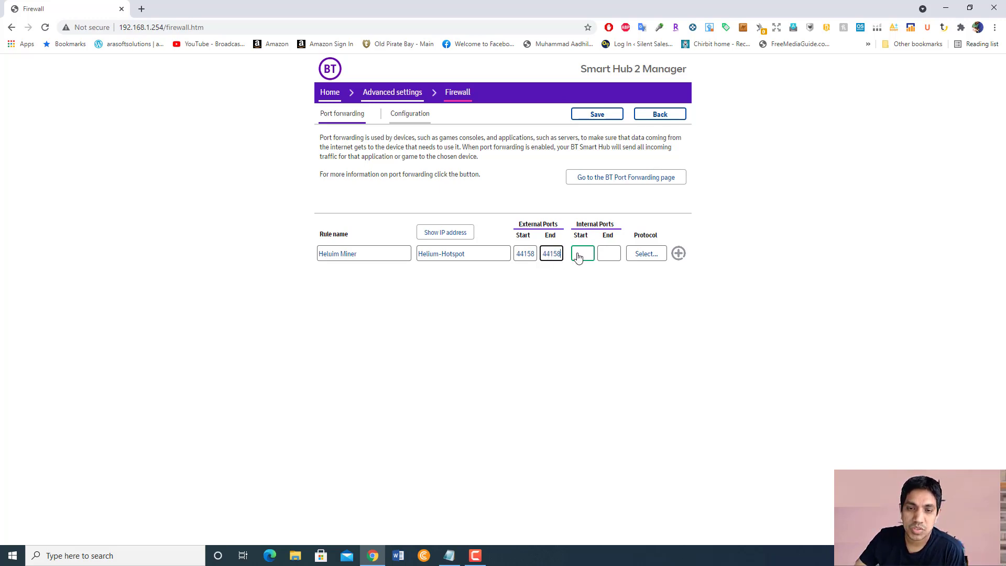
{"action": "left_click", "coordinate": [647, 253]}
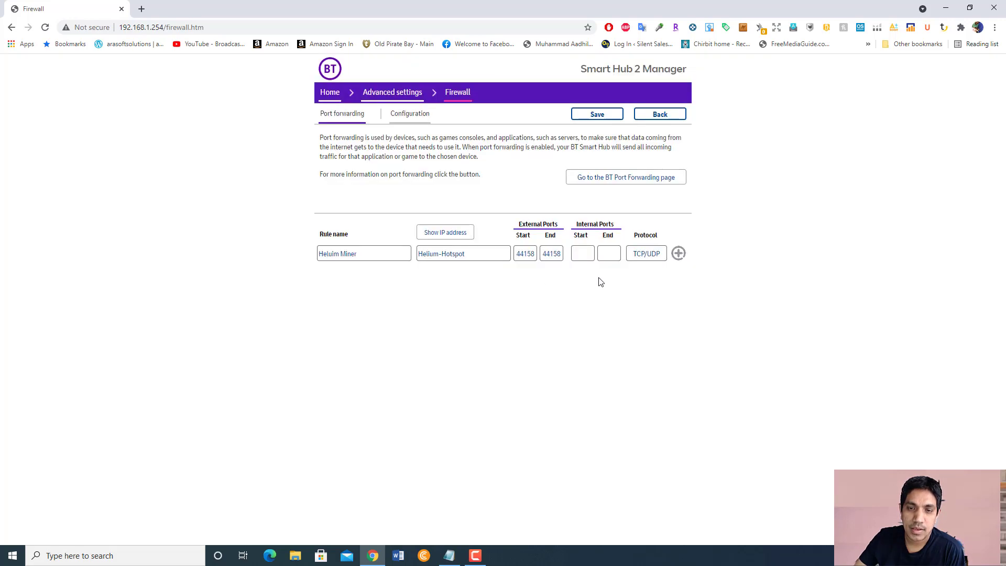
{"action": "left_click", "coordinate": [582, 252]}
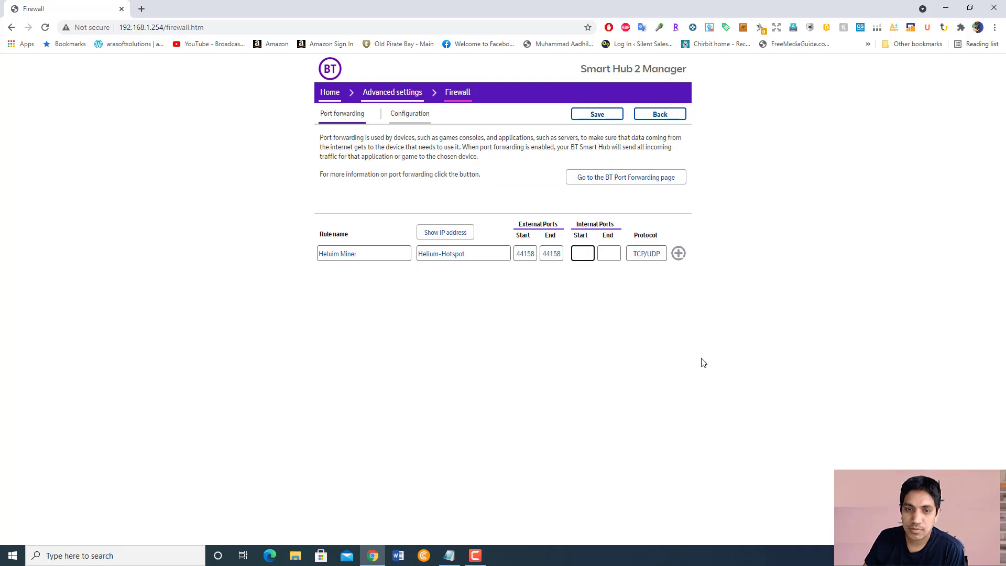
{"action": "type", "text": "44158"}
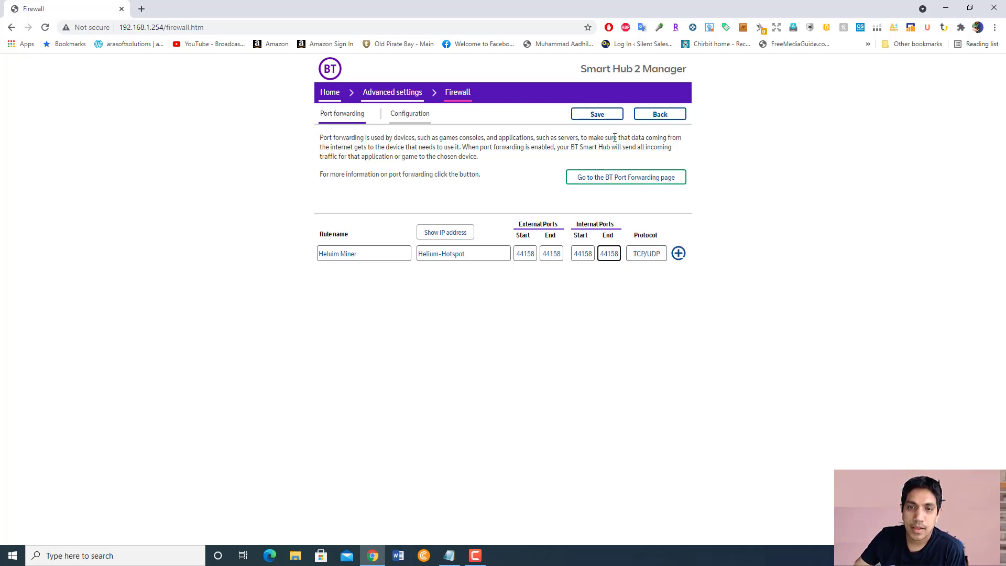
Add the finished Helium Miner 44158 TCP/UDP rule to the port forwarding list.
{"action": "left_click", "coordinate": [597, 113]}
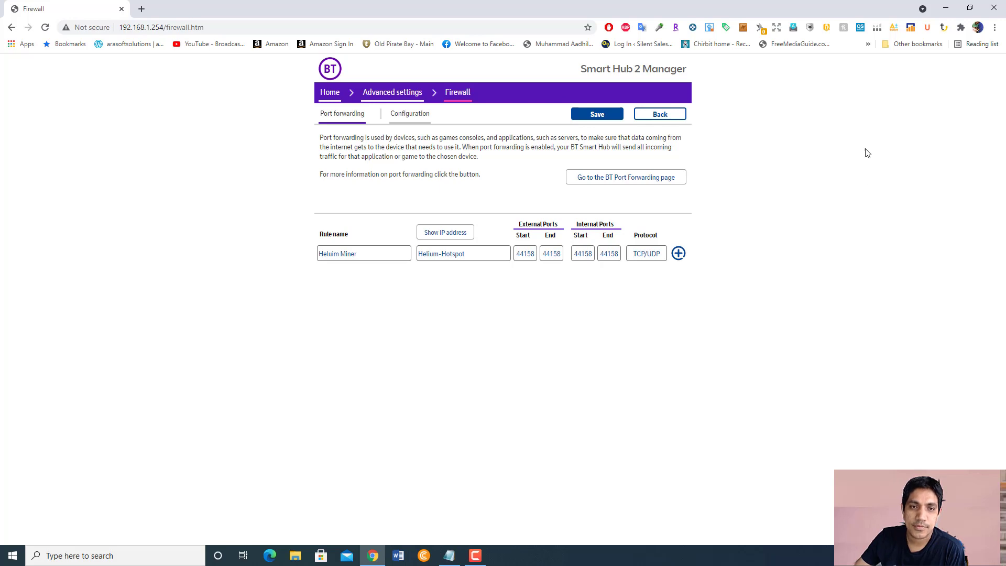
{"action": "mouse_move", "coordinate": [852, 135]}
{"action": "type", "text": "i"}
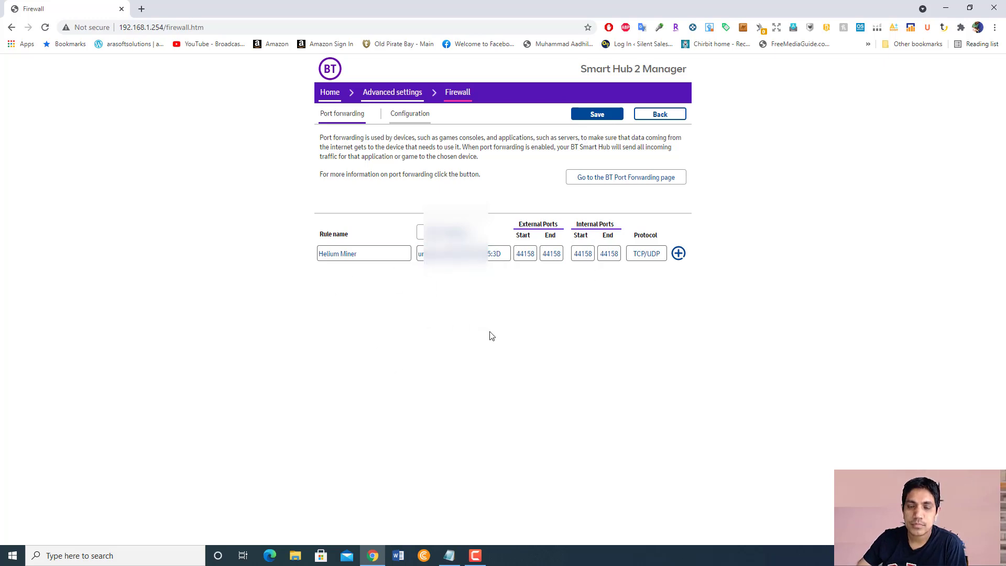
{"action": "left_click", "coordinate": [678, 253]}
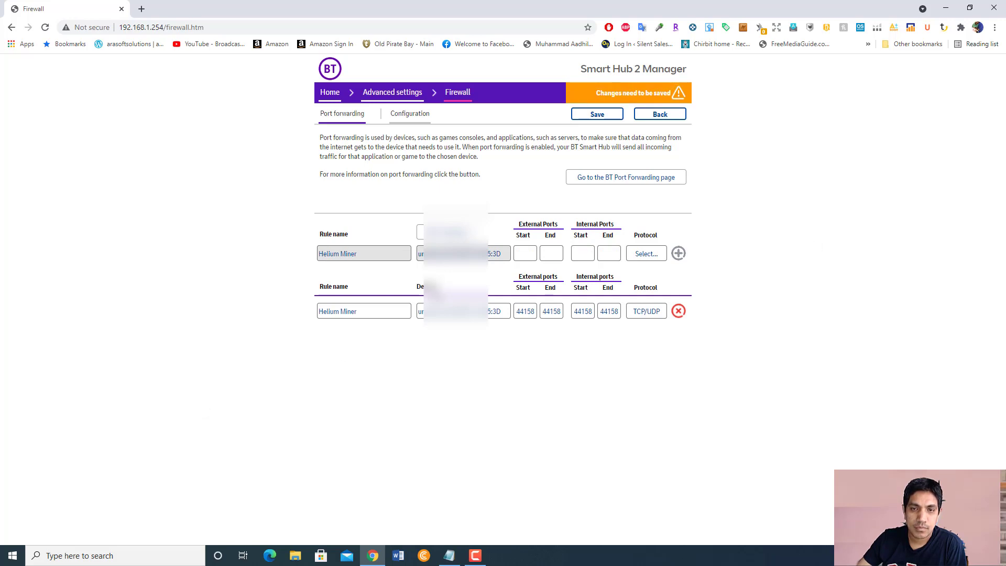
{"action": "mouse_move", "coordinate": [704, 131]}
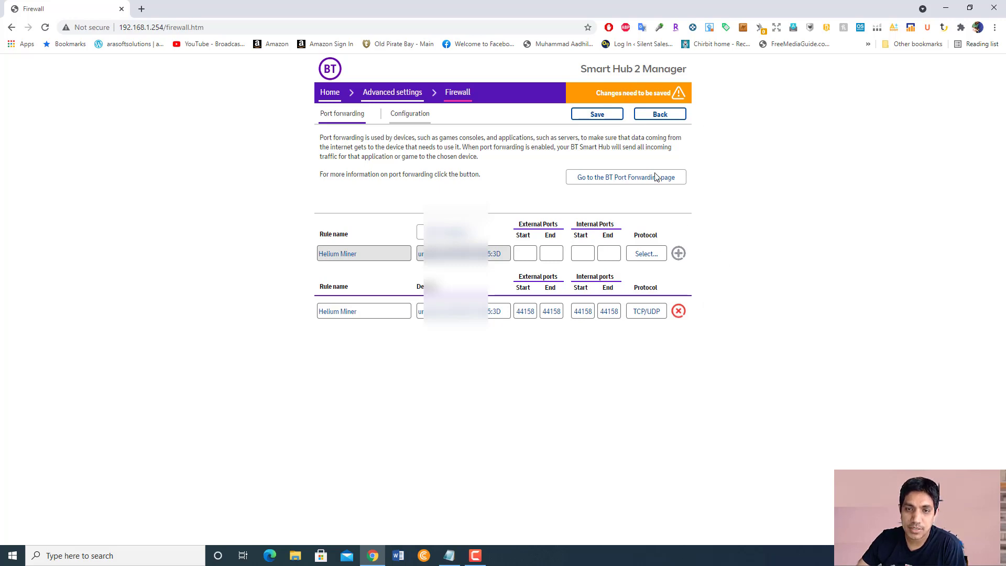
Save changes so the Helium Miner rule is stored on the hub.
{"action": "left_click", "coordinate": [596, 113]}
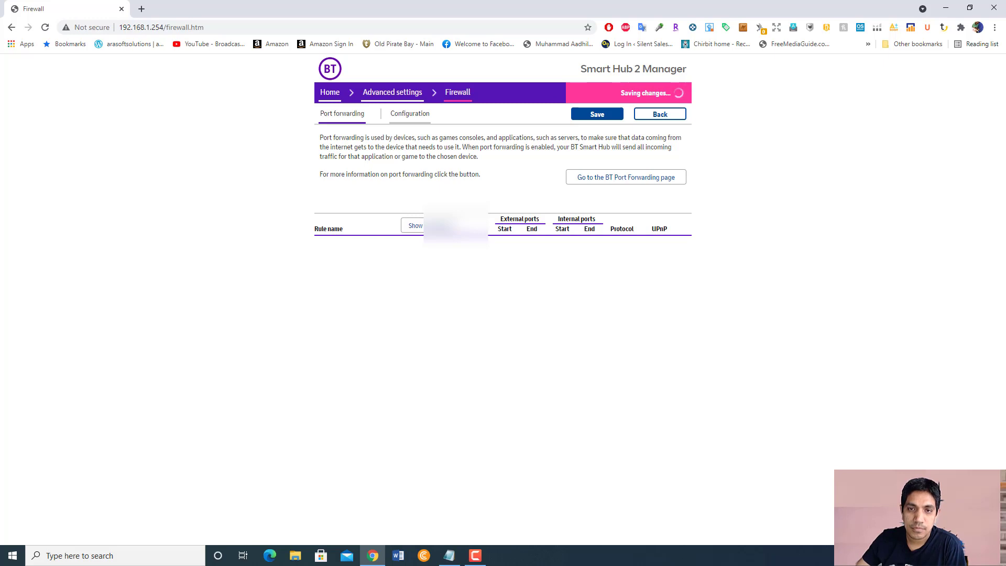
{"action": "left_click", "coordinate": [596, 113]}
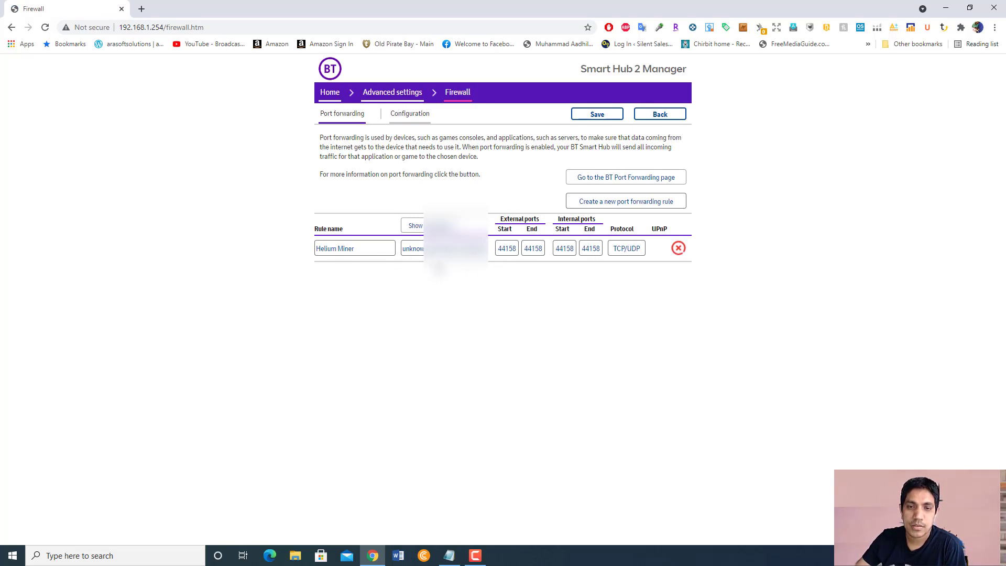
{"action": "mouse_move", "coordinate": [555, 121]}
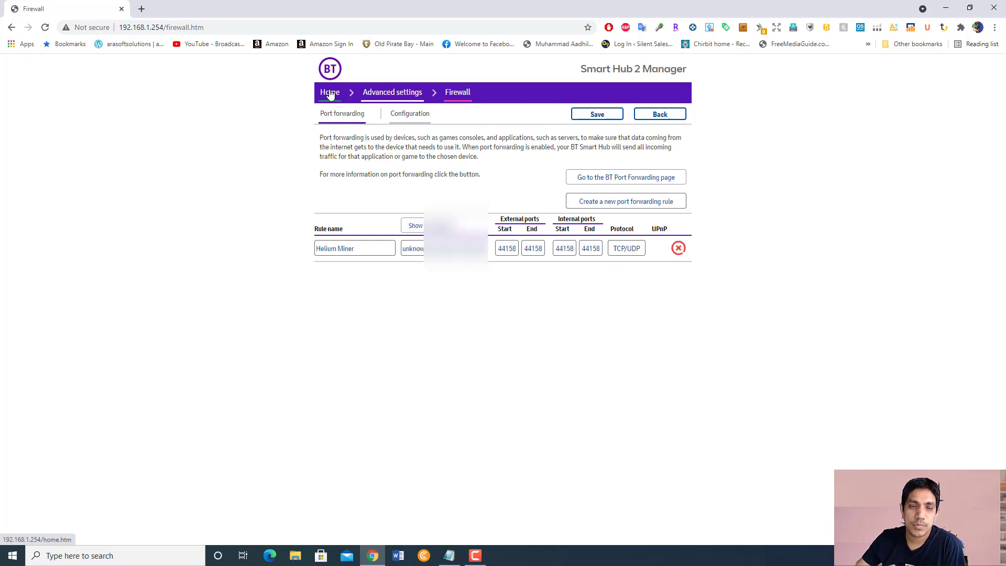
Return to the hub's home page via the Home breadcrumb.
{"action": "left_click", "coordinate": [329, 92]}
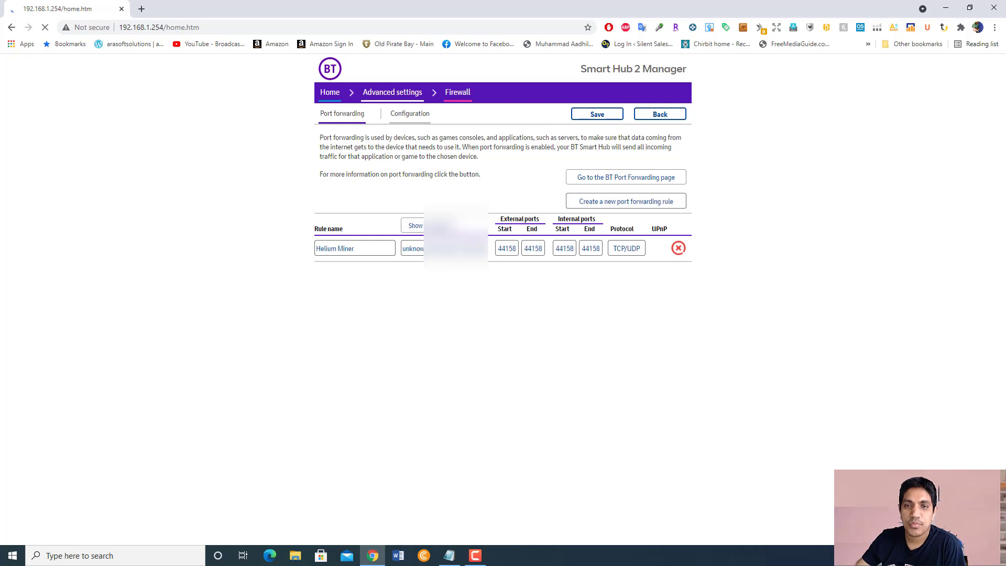